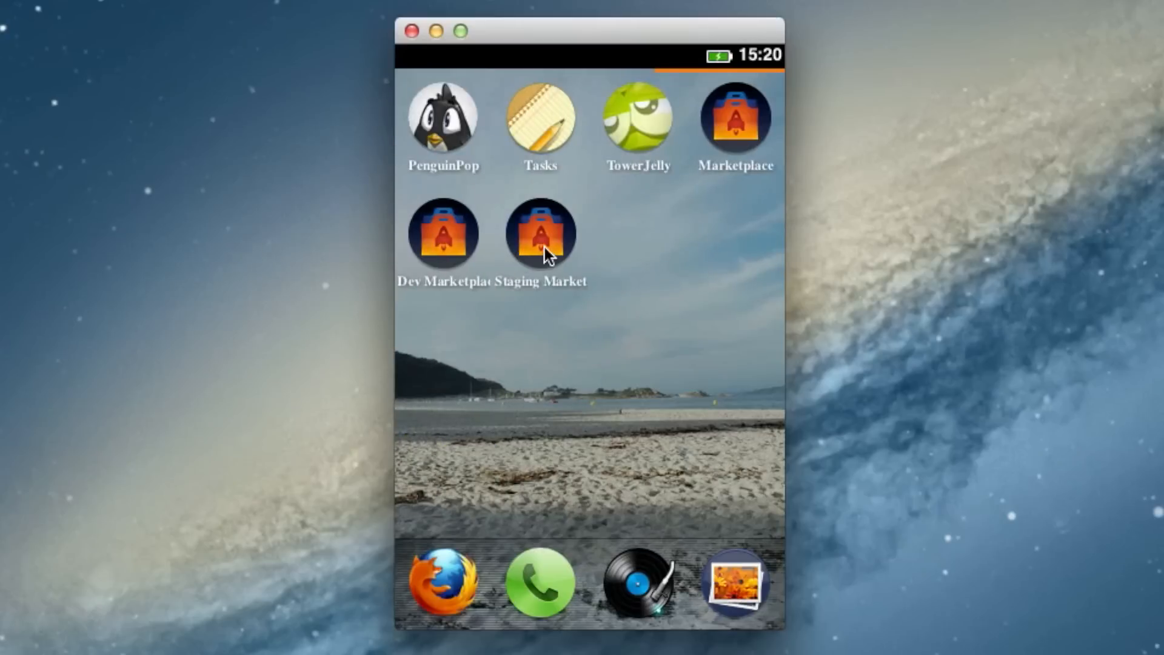
pyautogui.moveTo(556, 254)
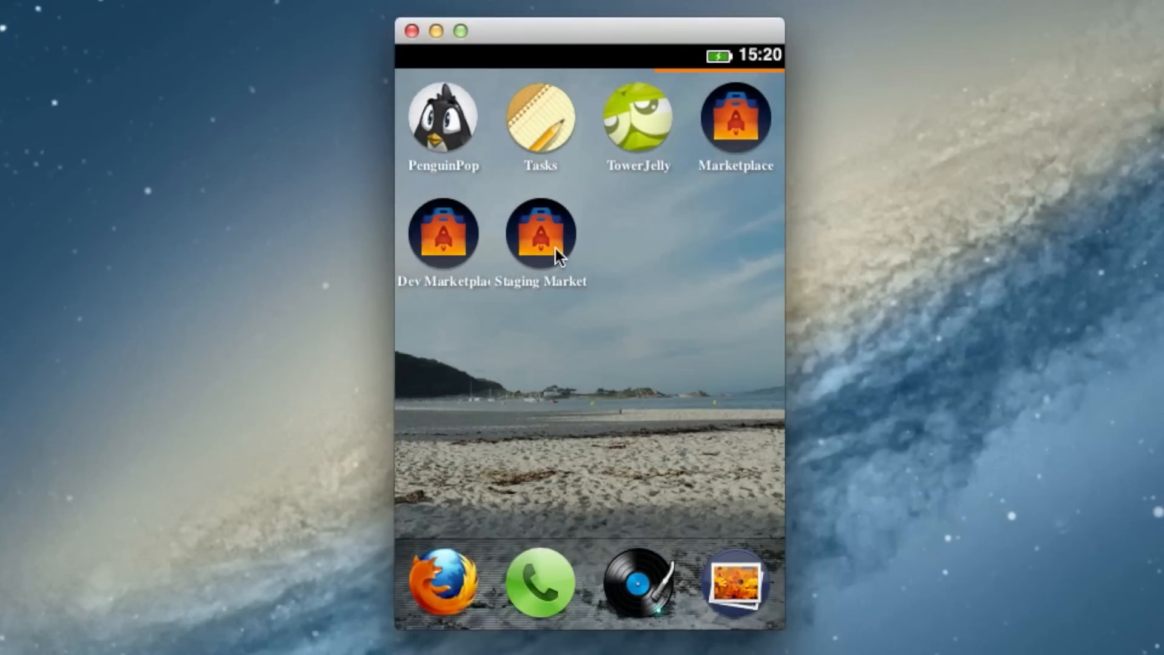
# - Swipe to the home page of built-in apps like Calculator, Camera, Contacts and Settings
pyautogui.click(537, 234)
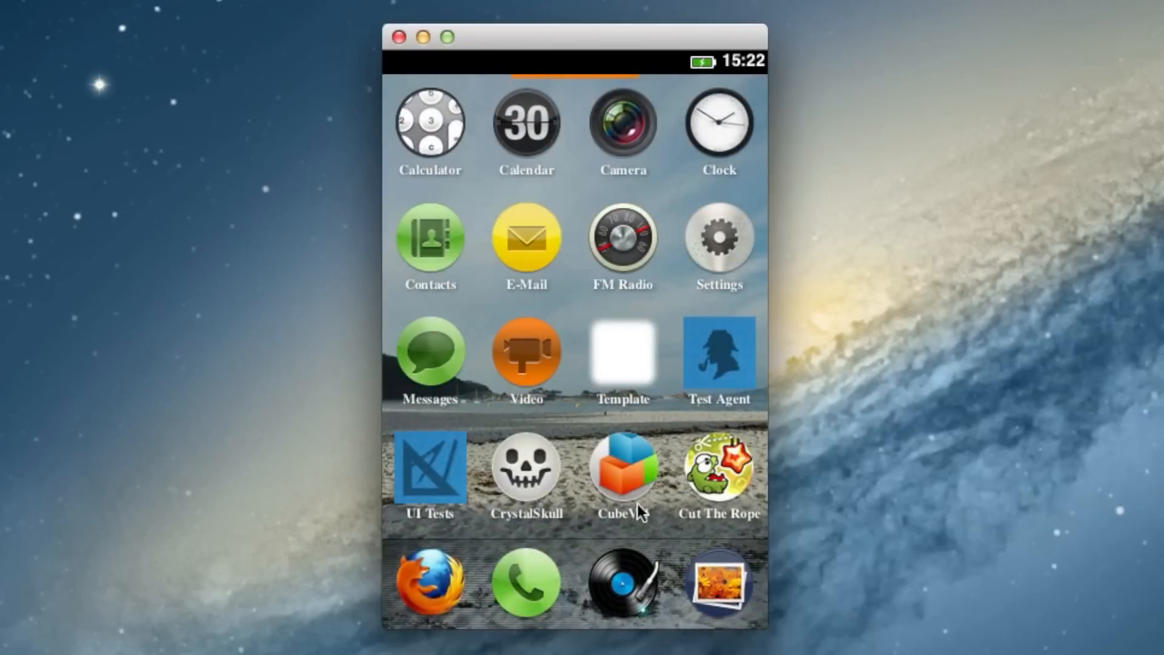
pyautogui.moveTo(636, 417)
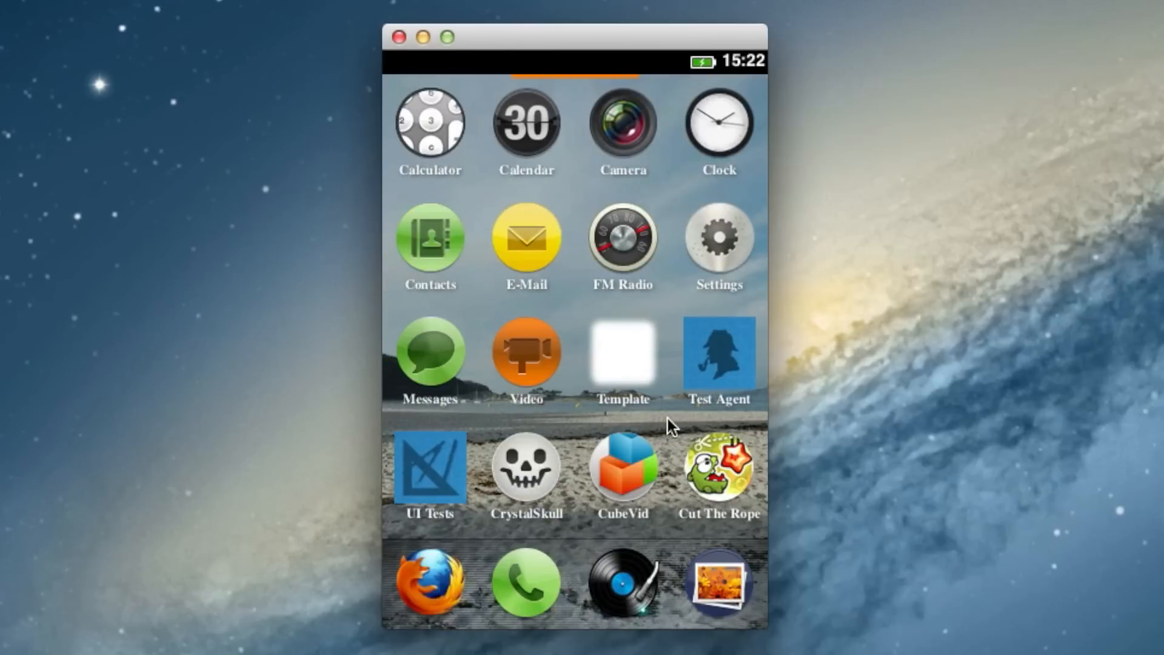
pyautogui.moveTo(734, 83)
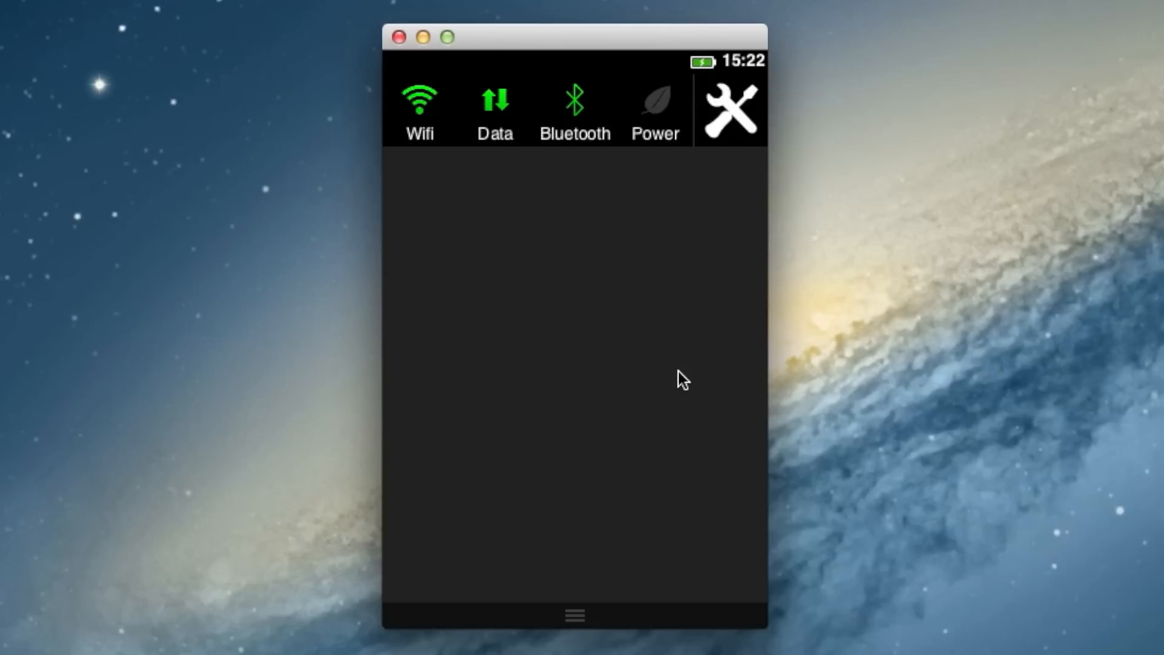
pyautogui.moveTo(654, 173)
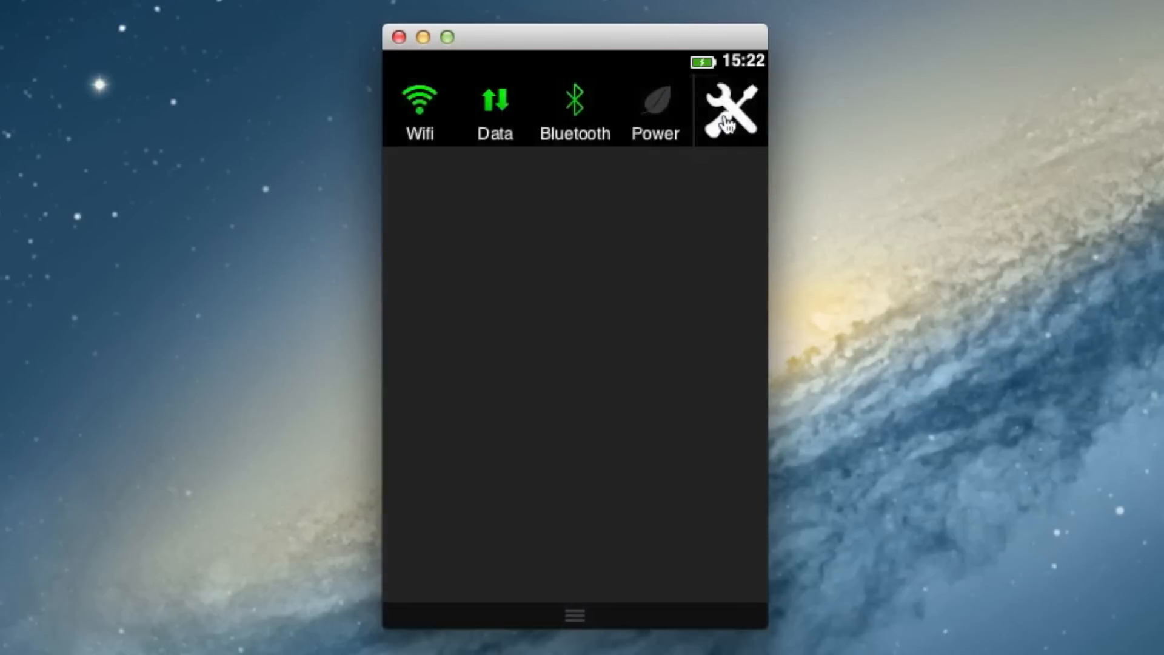
# - Browse the Settings app sections, viewing the Keyboard page and returning to the list
pyautogui.click(731, 110)
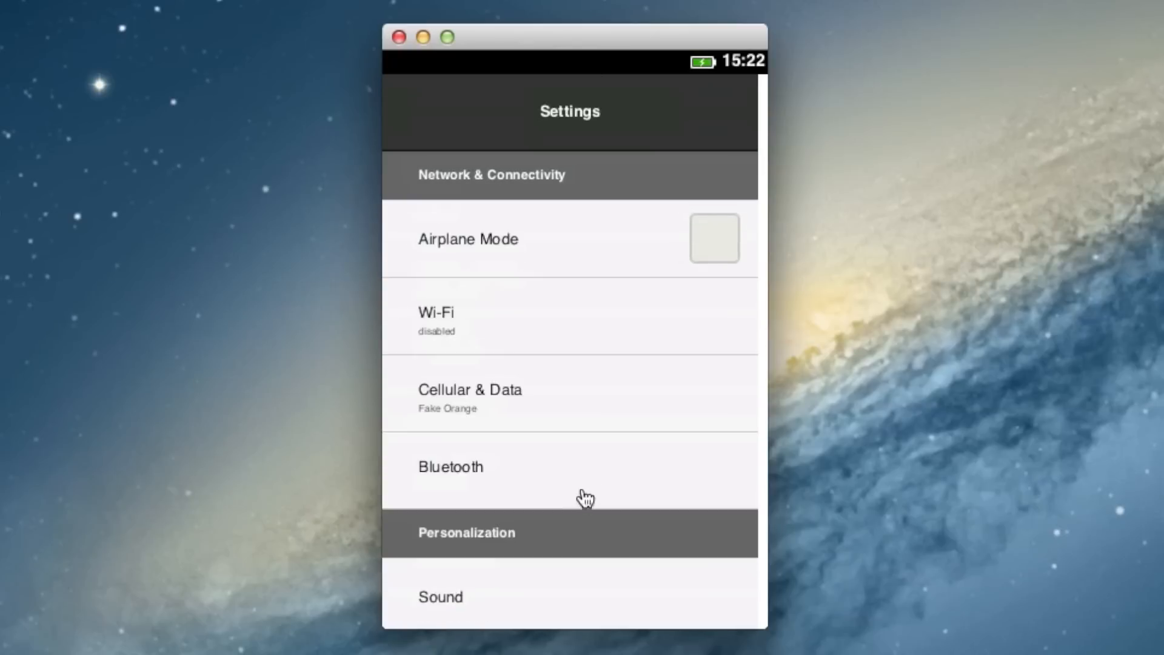
pyautogui.scroll(-3)
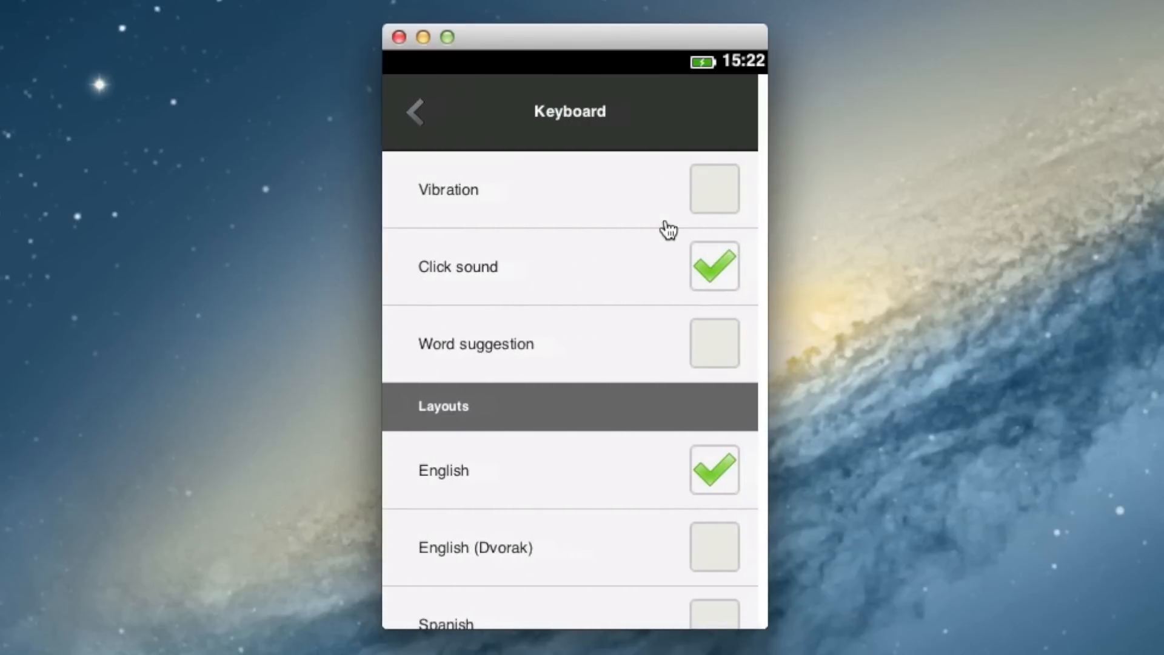
pyautogui.click(416, 112)
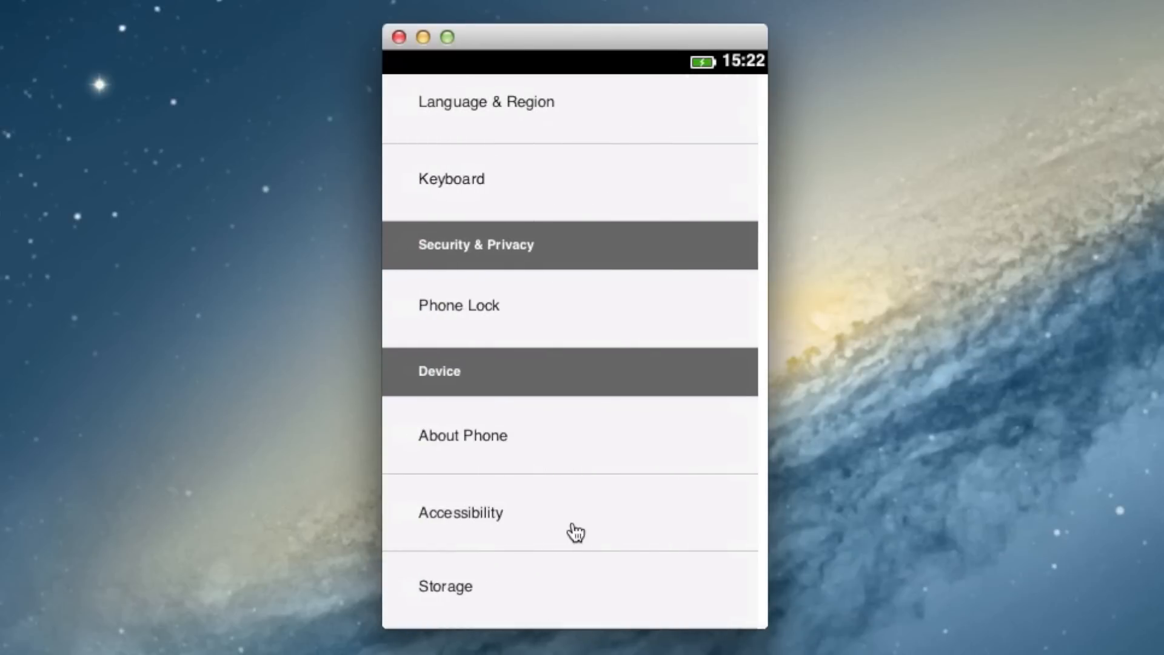
pyautogui.click(464, 435)
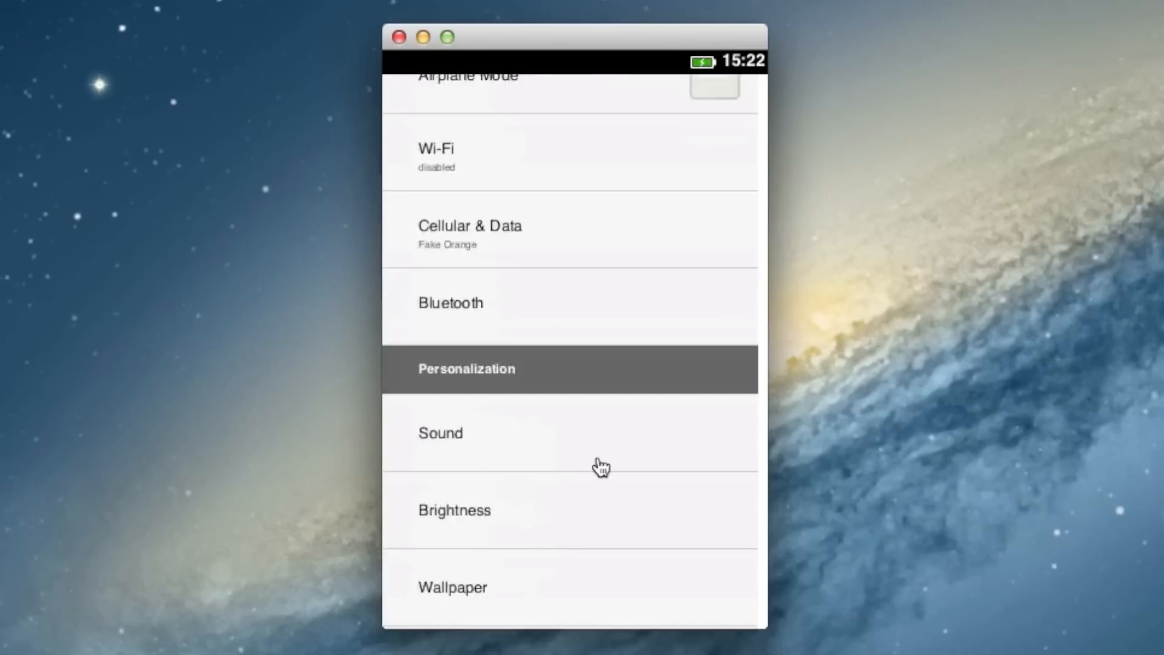
# - Choose Leaves for the lock screen and a cloudy sky for the home screen, then go home
pyautogui.click(453, 587)
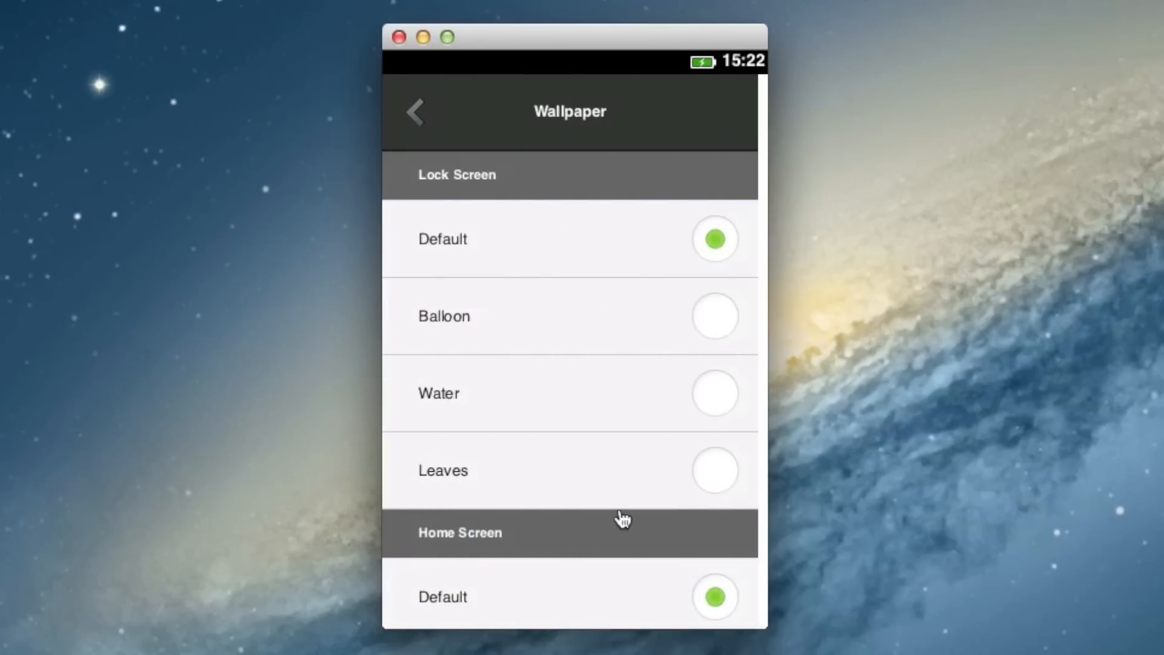
pyautogui.click(714, 393)
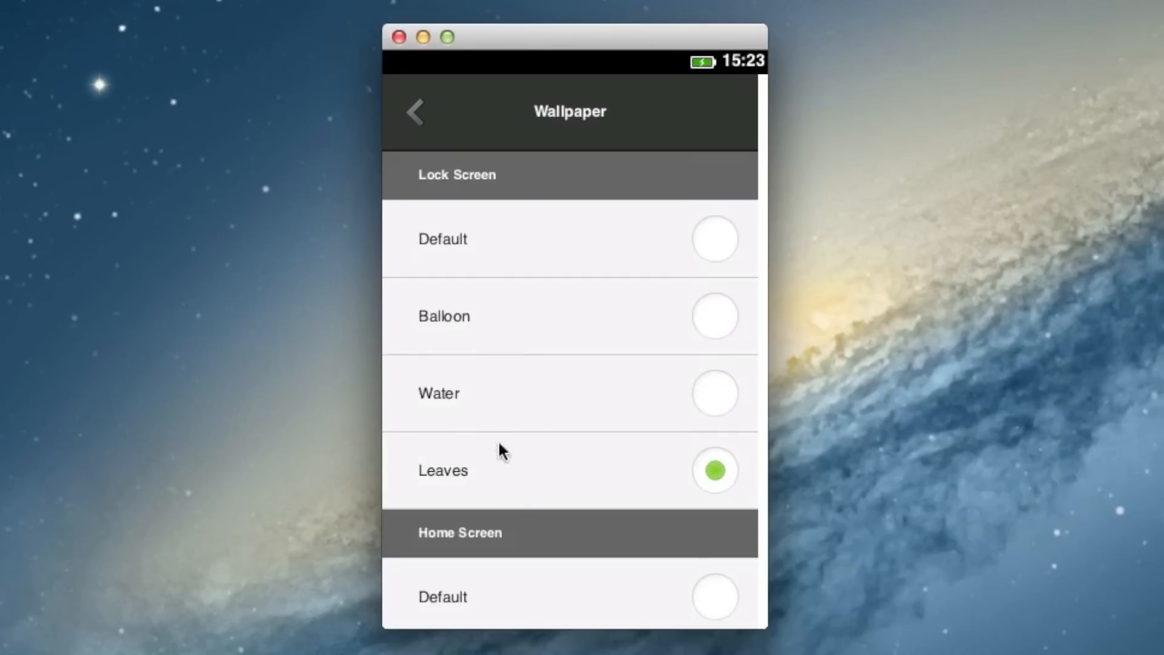
pyautogui.click(416, 112)
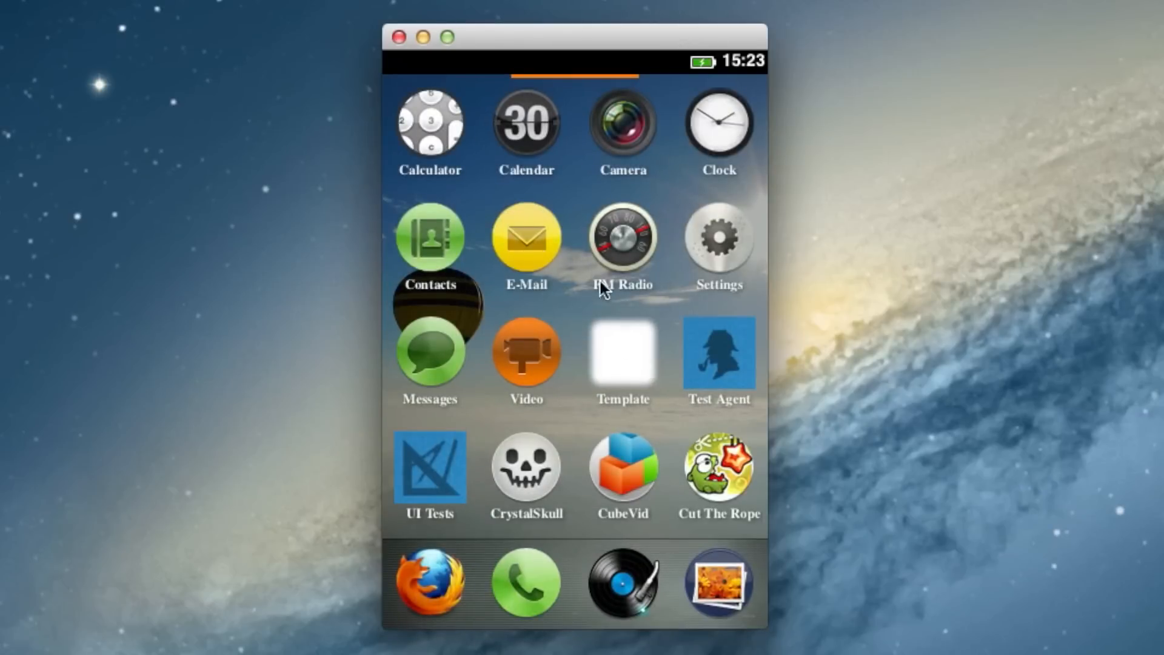
pyautogui.click(619, 588)
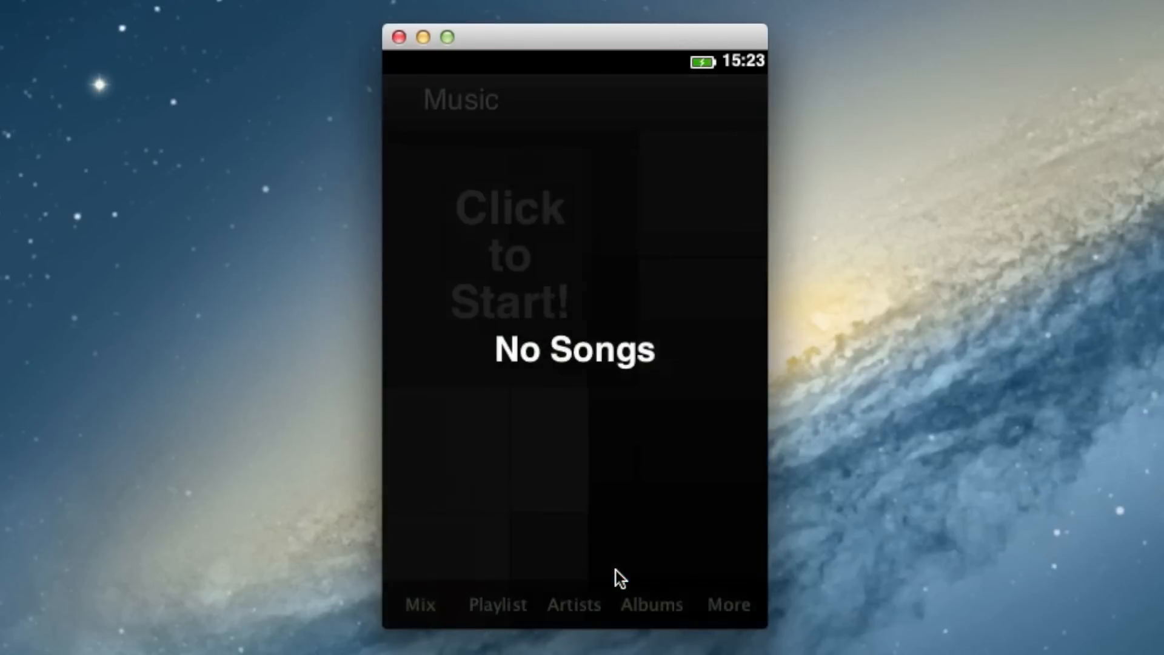
pyautogui.moveTo(545, 285)
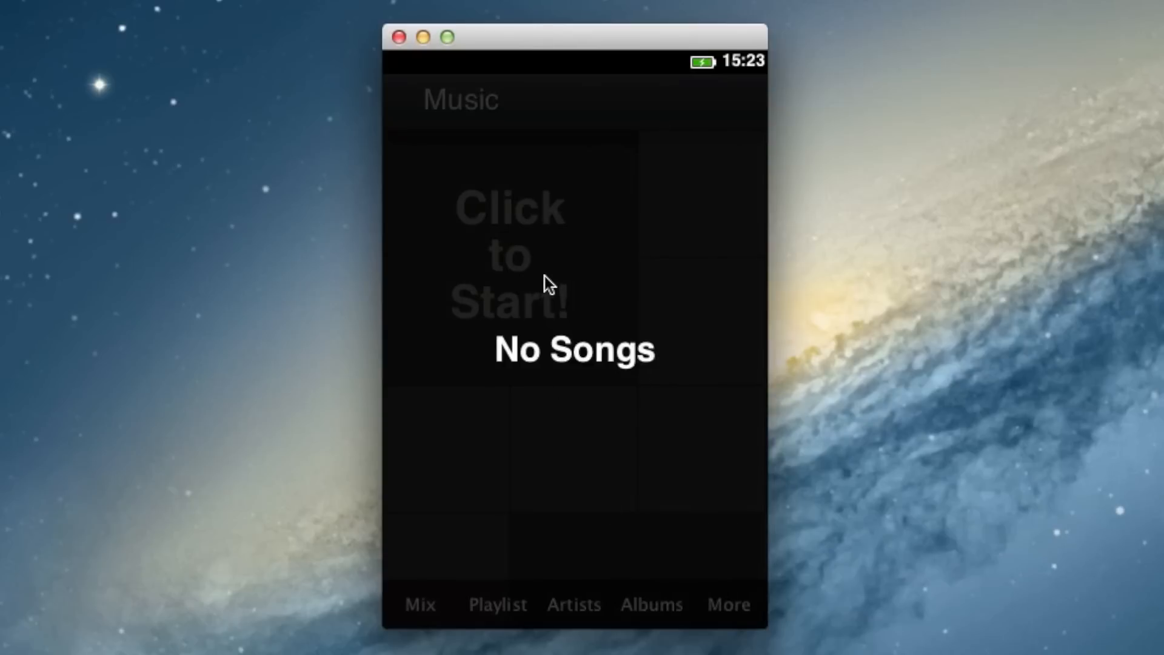
pyautogui.moveTo(536, 260)
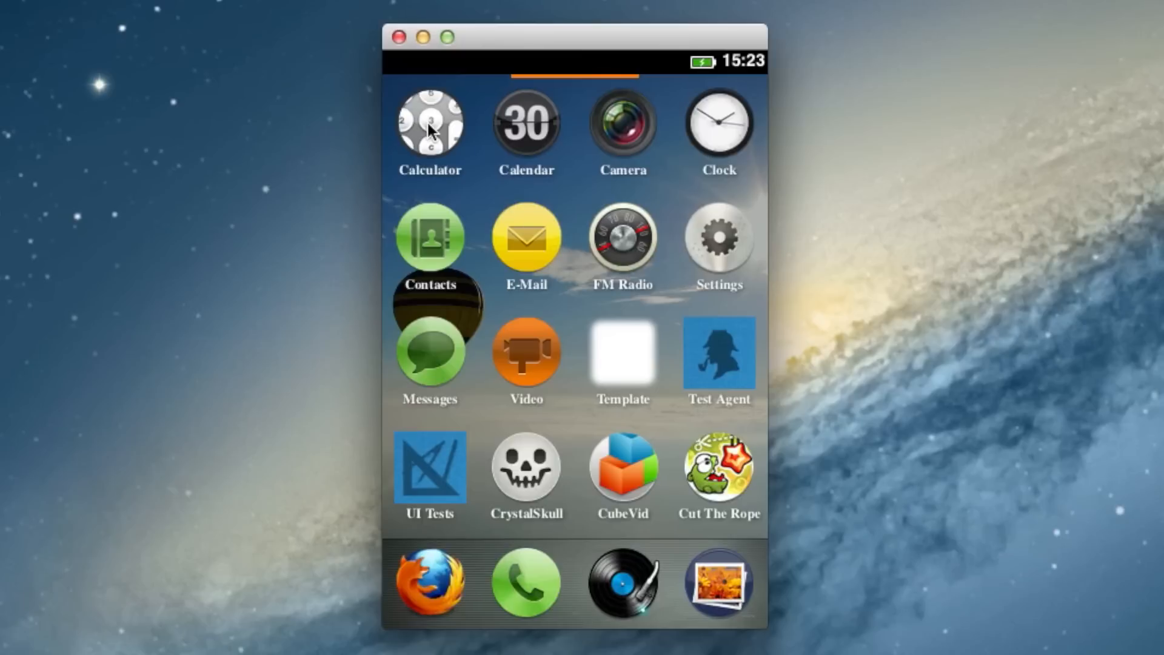
pyautogui.moveTo(485, 155)
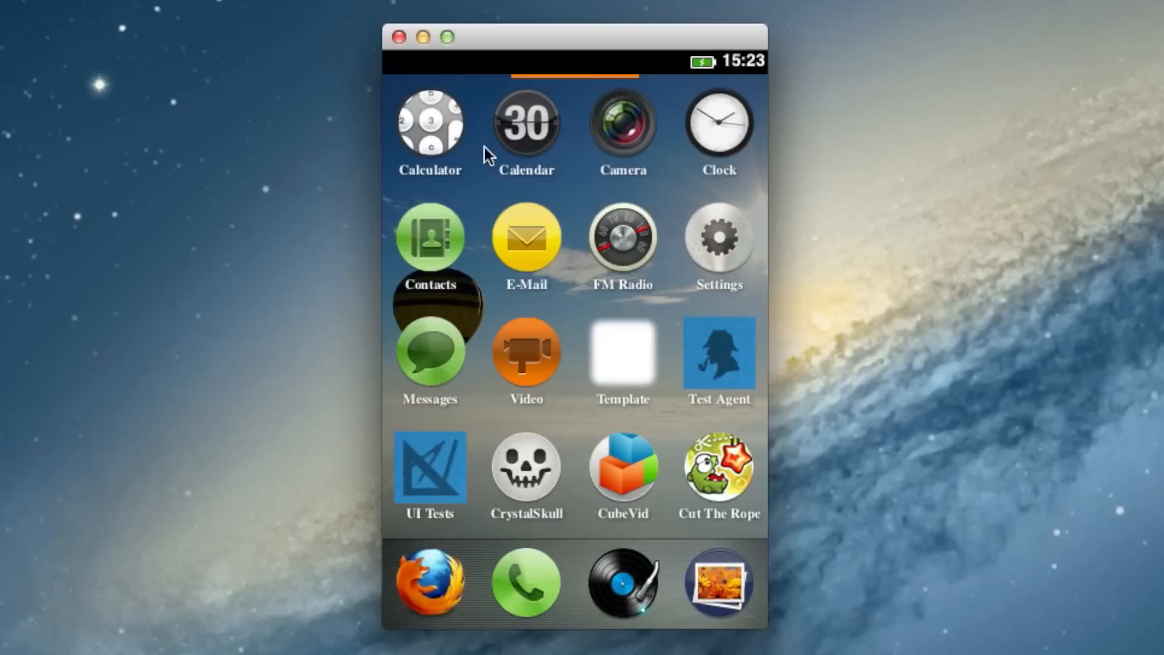
pyautogui.moveTo(662, 187)
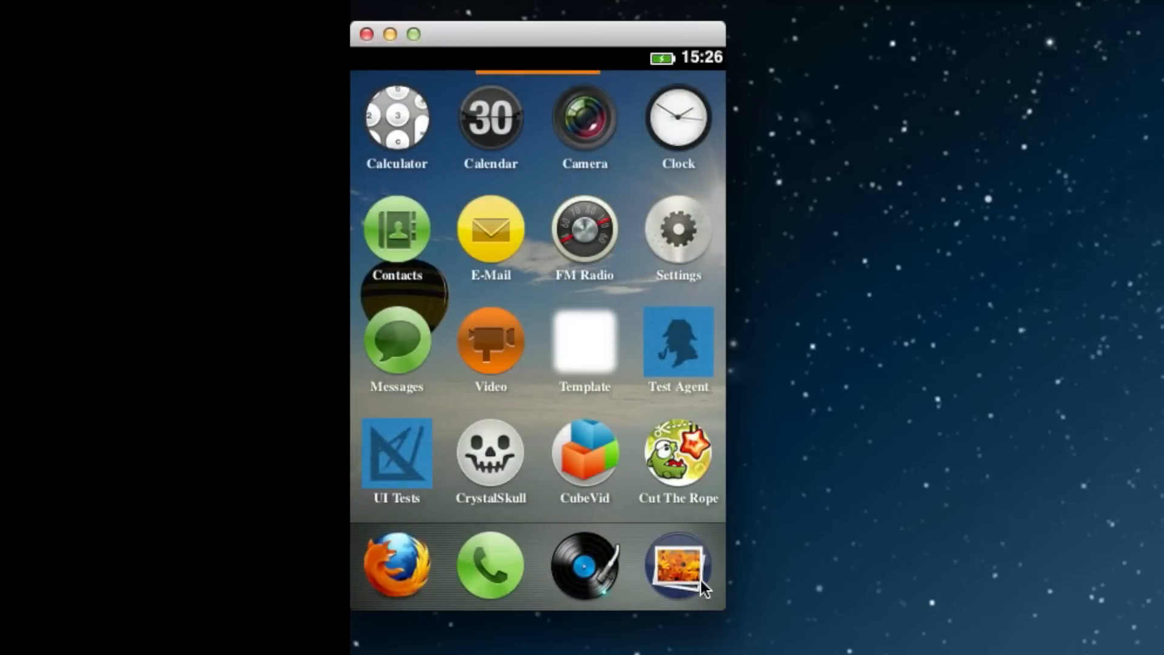
pyautogui.click(396, 344)
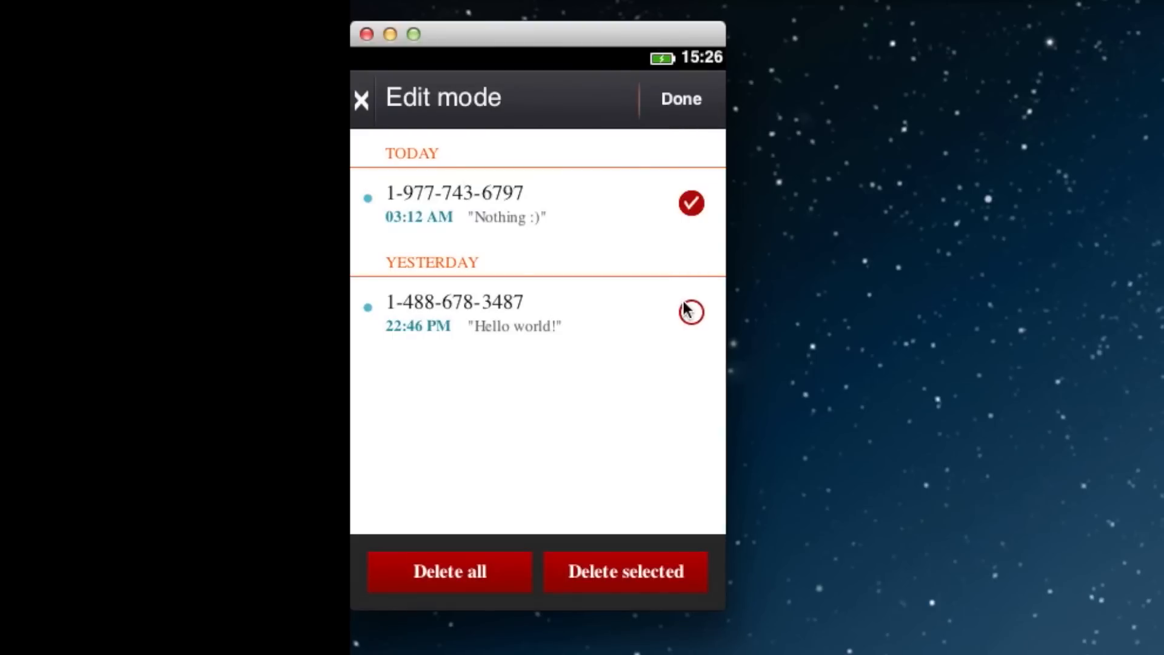
pyautogui.click(690, 311)
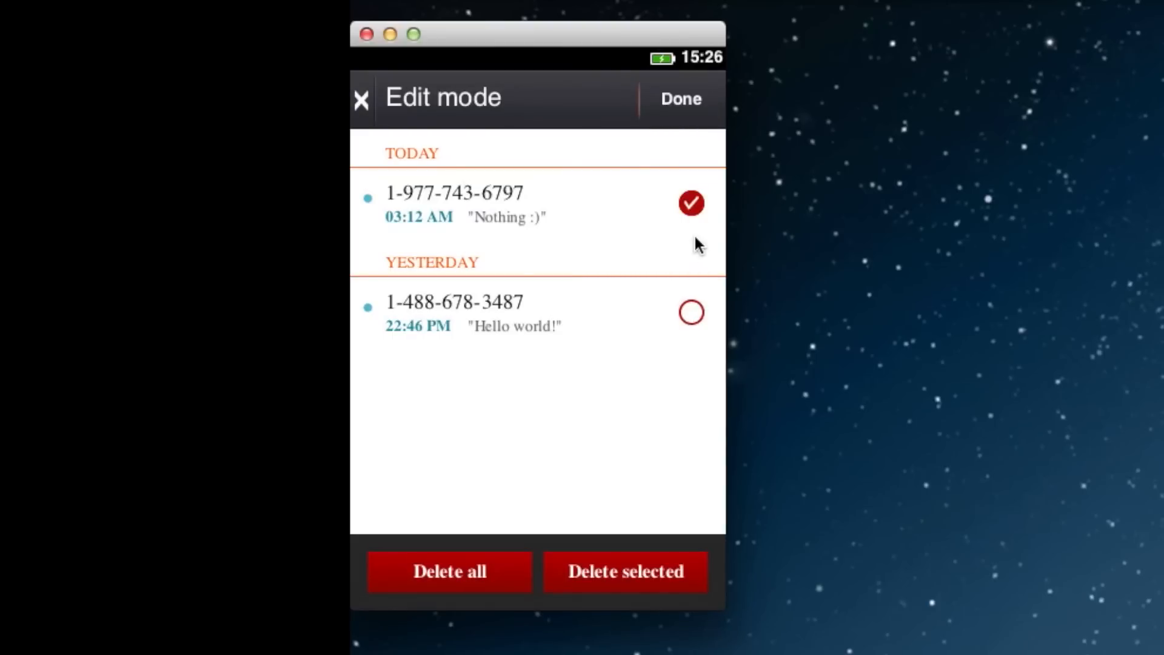
pyautogui.click(681, 98)
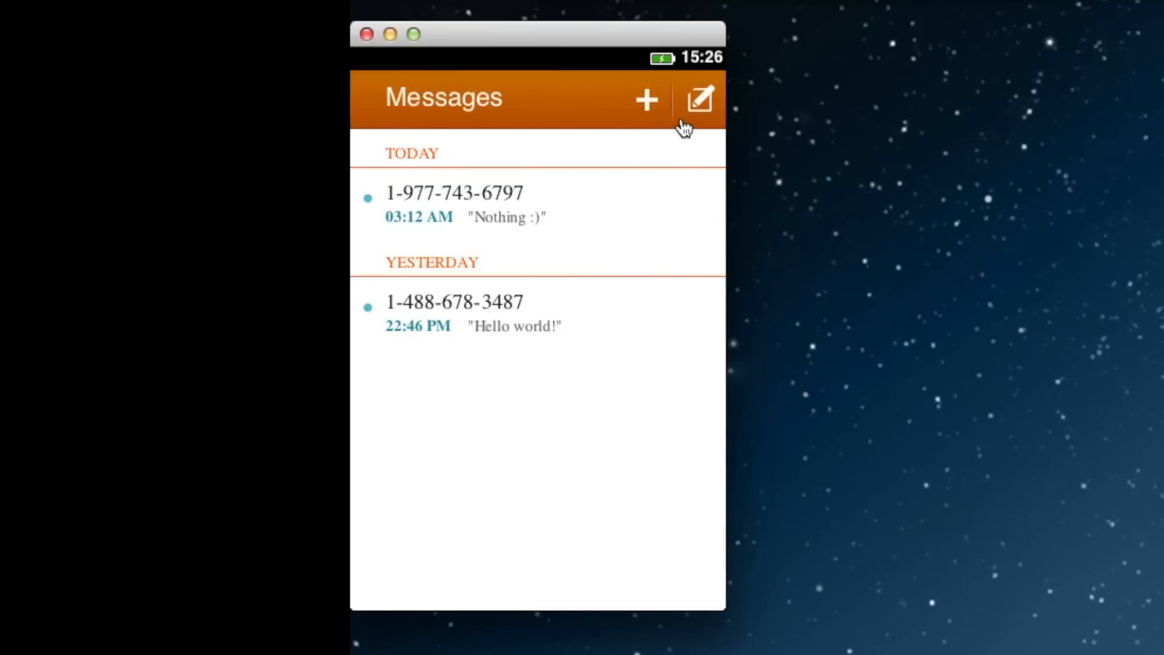
pyautogui.click(699, 100)
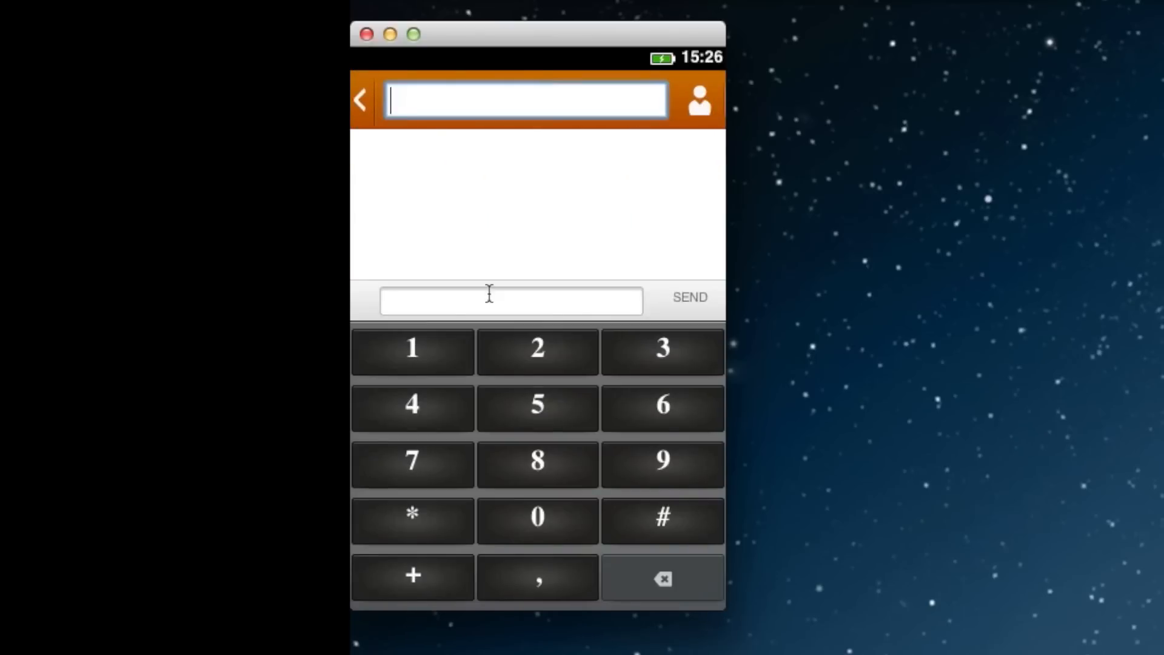
# - Send "What's up?" to recipient 5555555
pyautogui.click(537, 406)
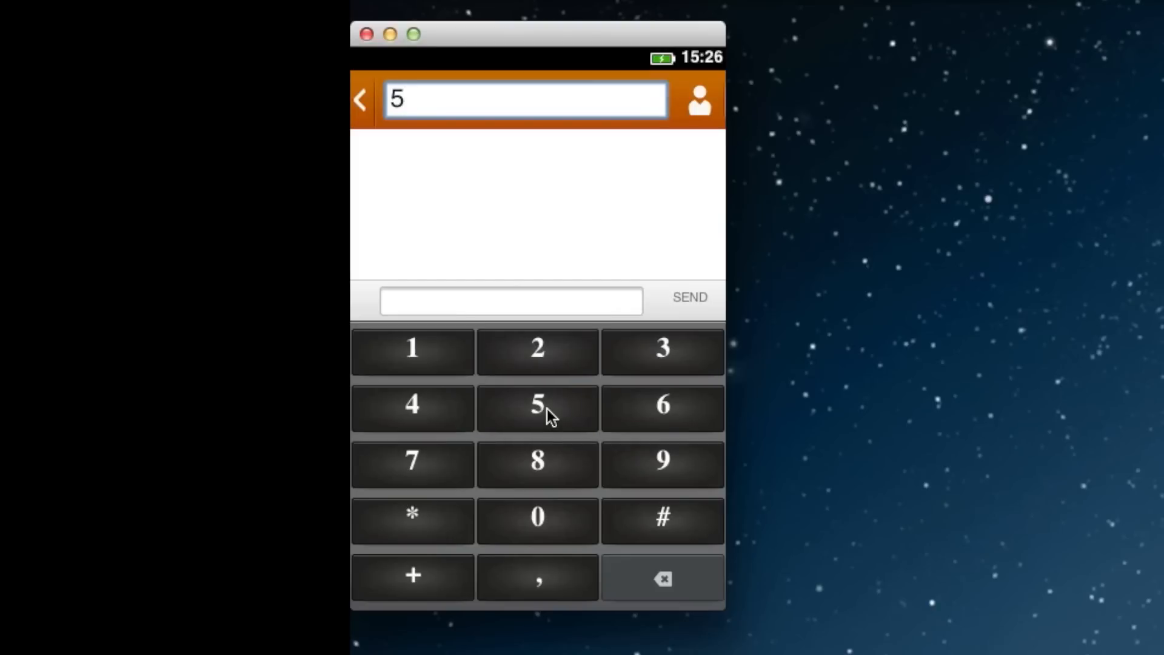
pyautogui.click(538, 408)
pyautogui.write('W')
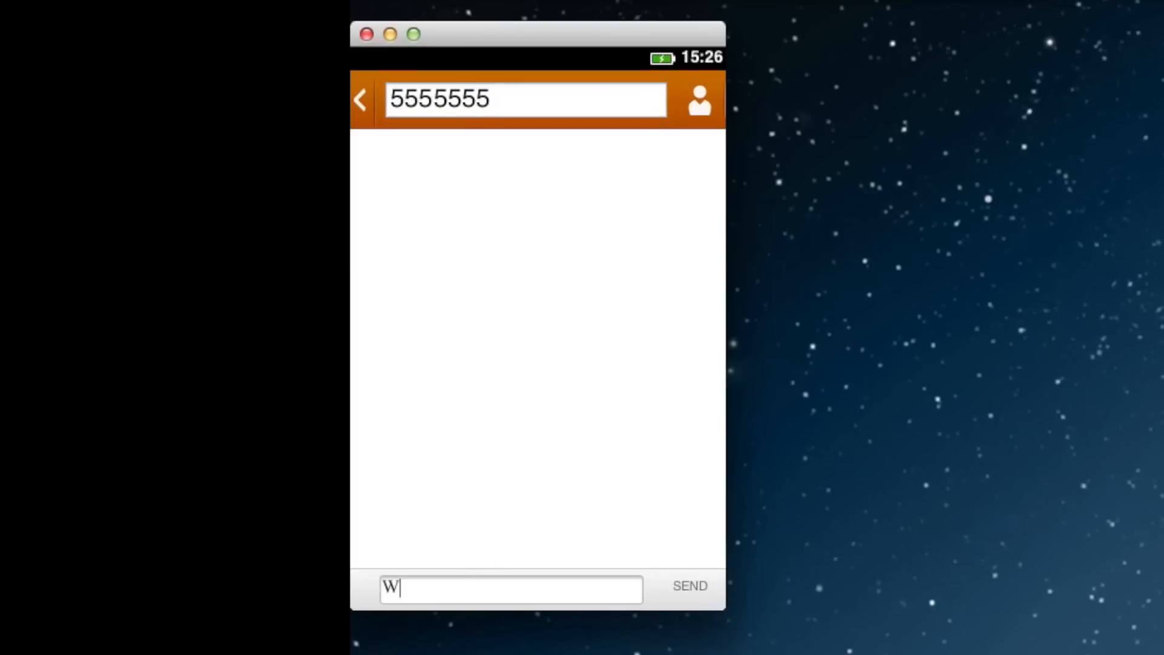
pyautogui.write("hat's up?")
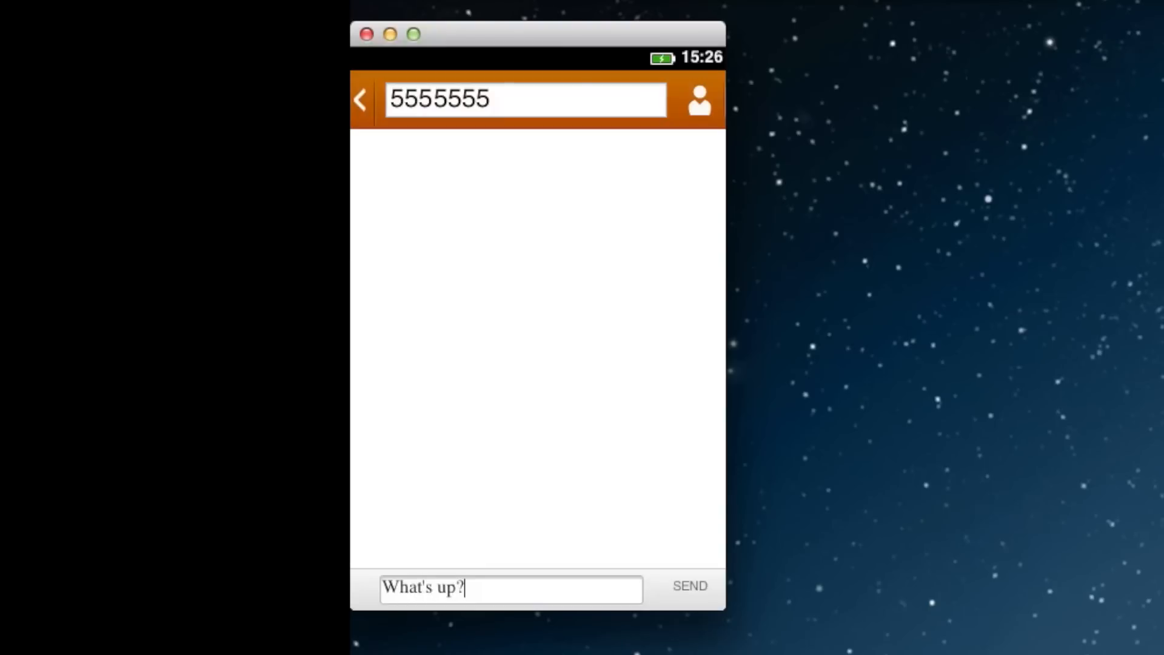
pyautogui.click(690, 586)
pyautogui.write('not much')
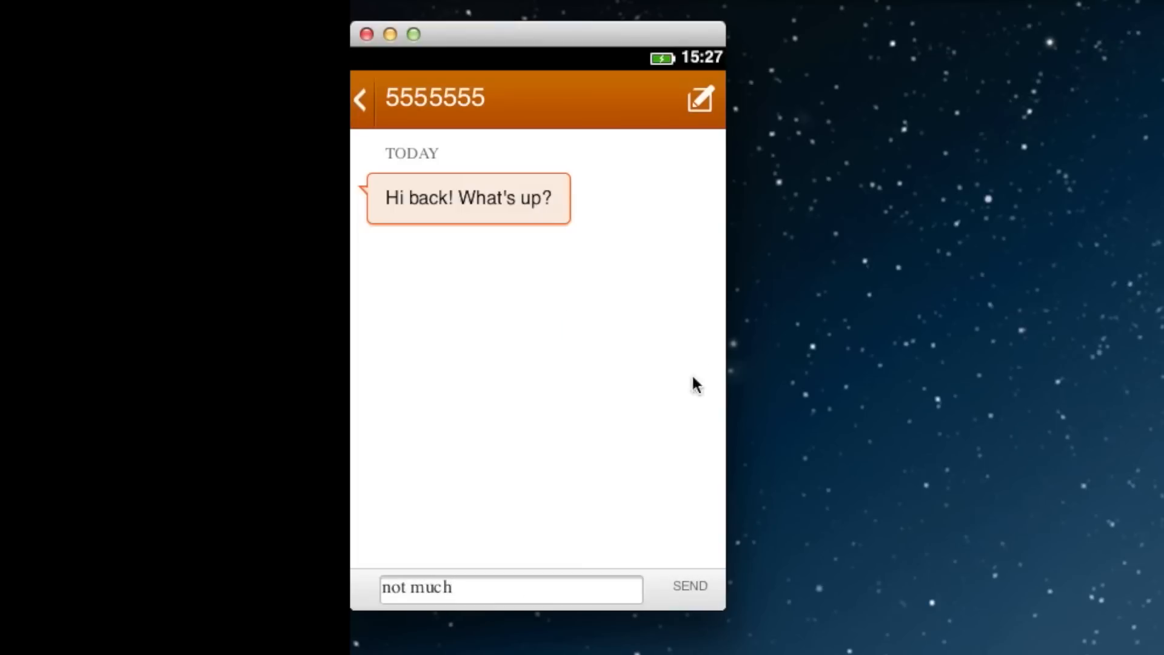
# - Reply "not much" to the answer and go back to the conversation list
pyautogui.click(691, 604)
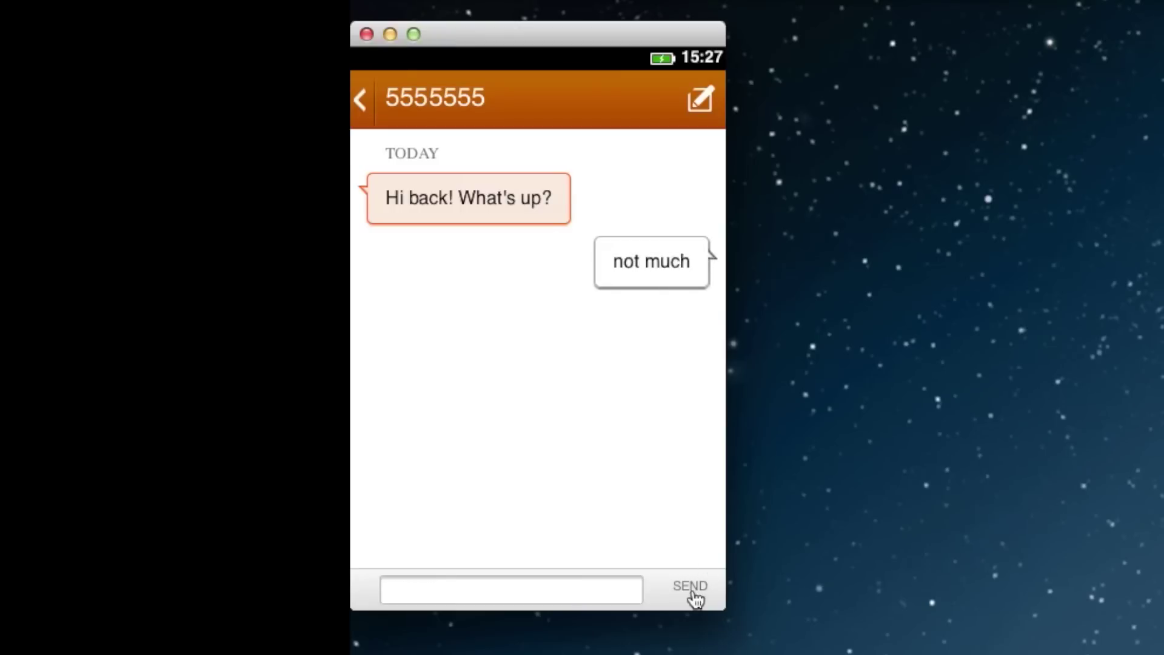
pyautogui.moveTo(365, 103)
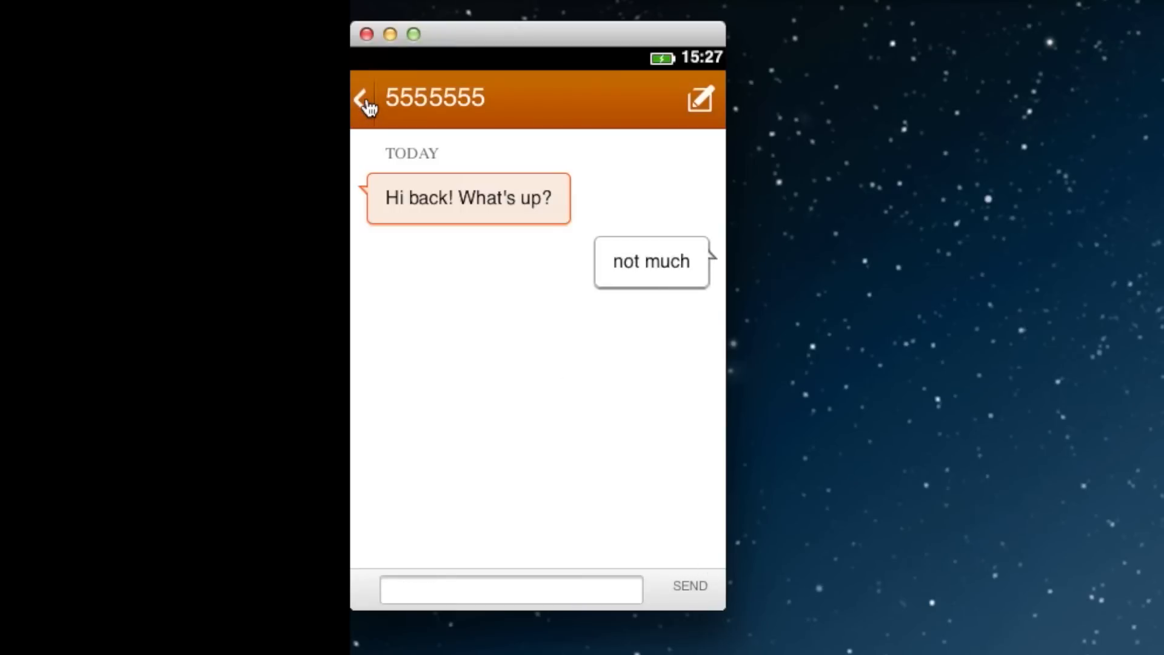
pyautogui.click(361, 98)
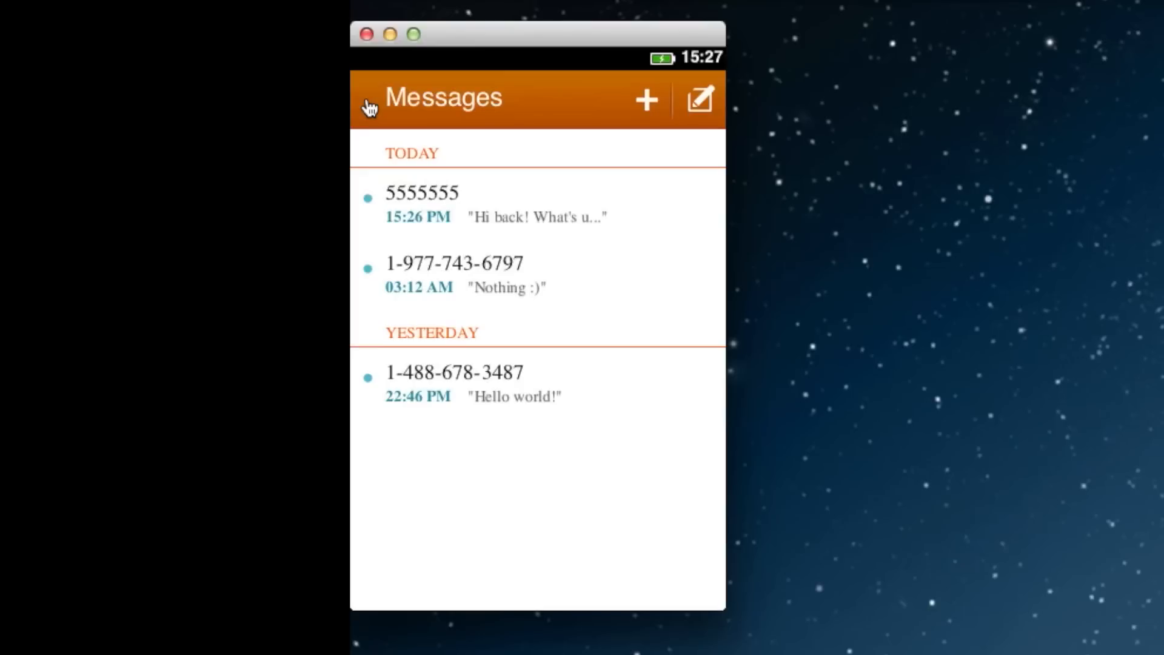
# - Read the full 5555555 thread with its "Hi back! not much" reply, then return home
pyautogui.click(420, 194)
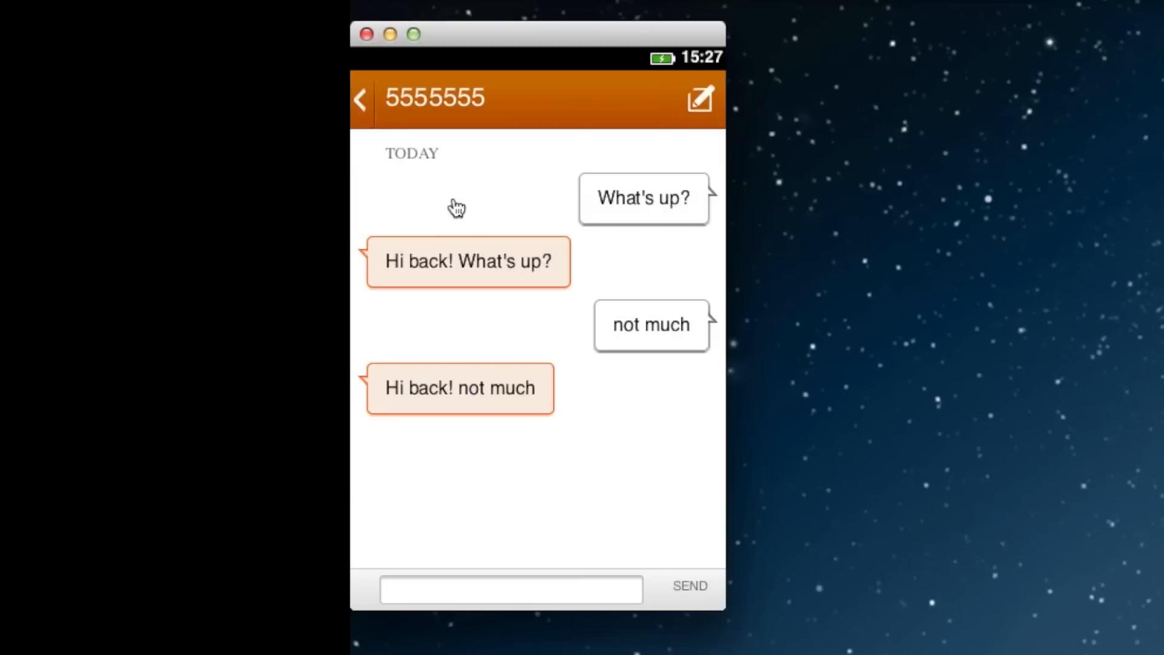
pyautogui.click(363, 97)
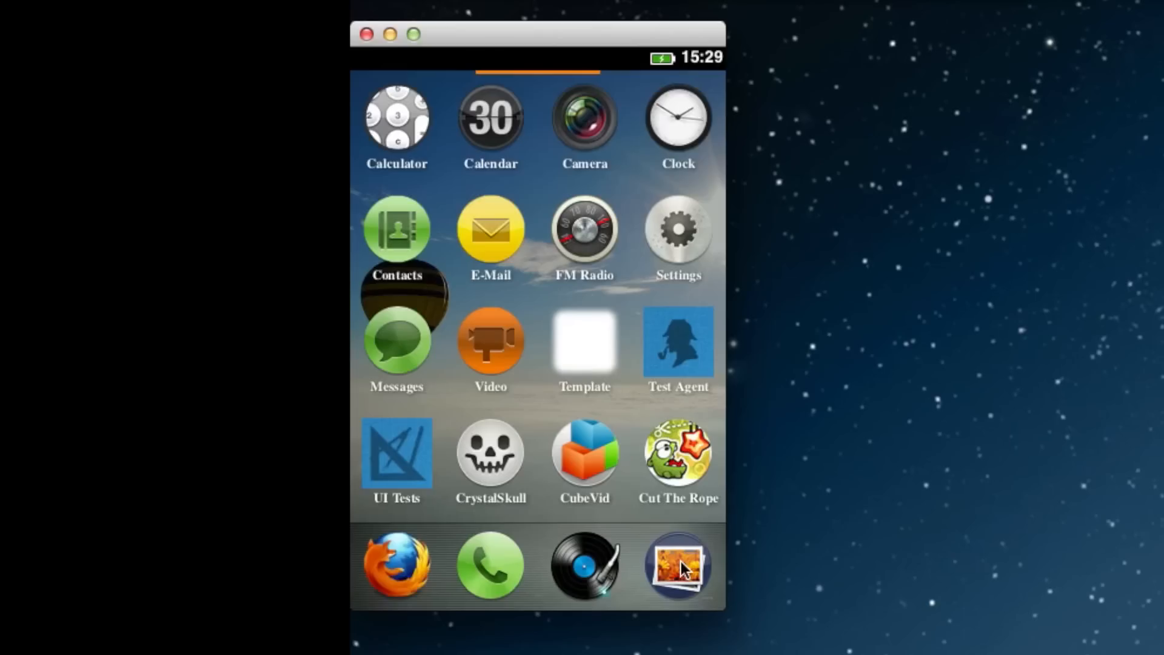
# - Enter icon wiggle mode, move TowerJelly to the second row and drag Music off the dock
pyautogui.click(676, 570)
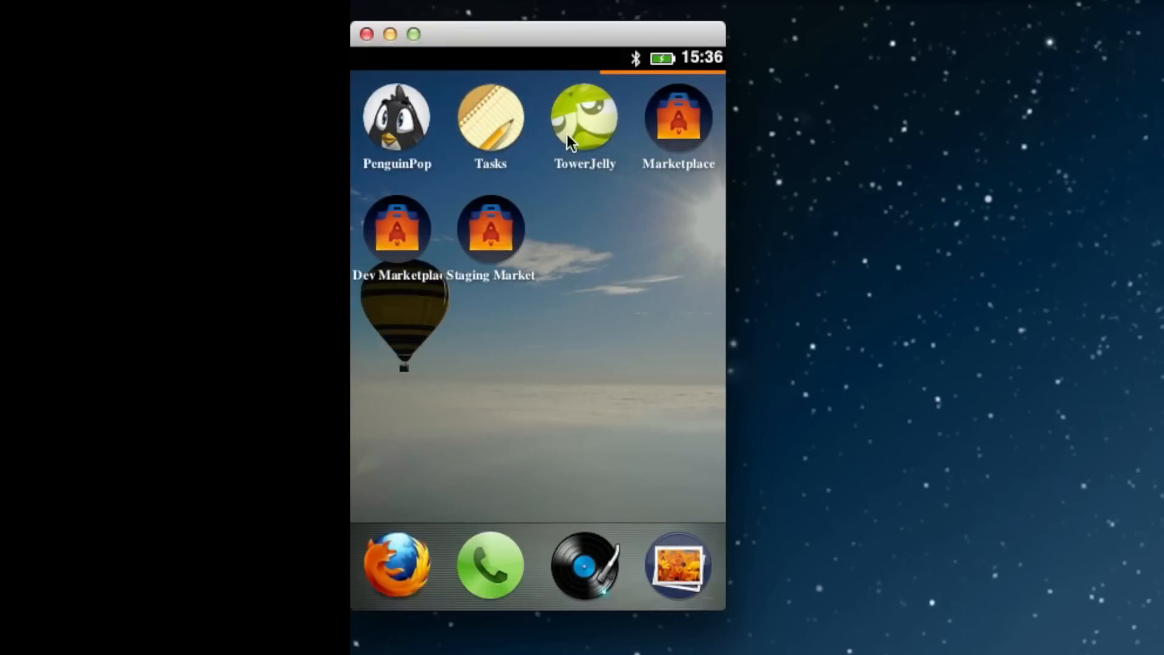
pyautogui.click(583, 127)
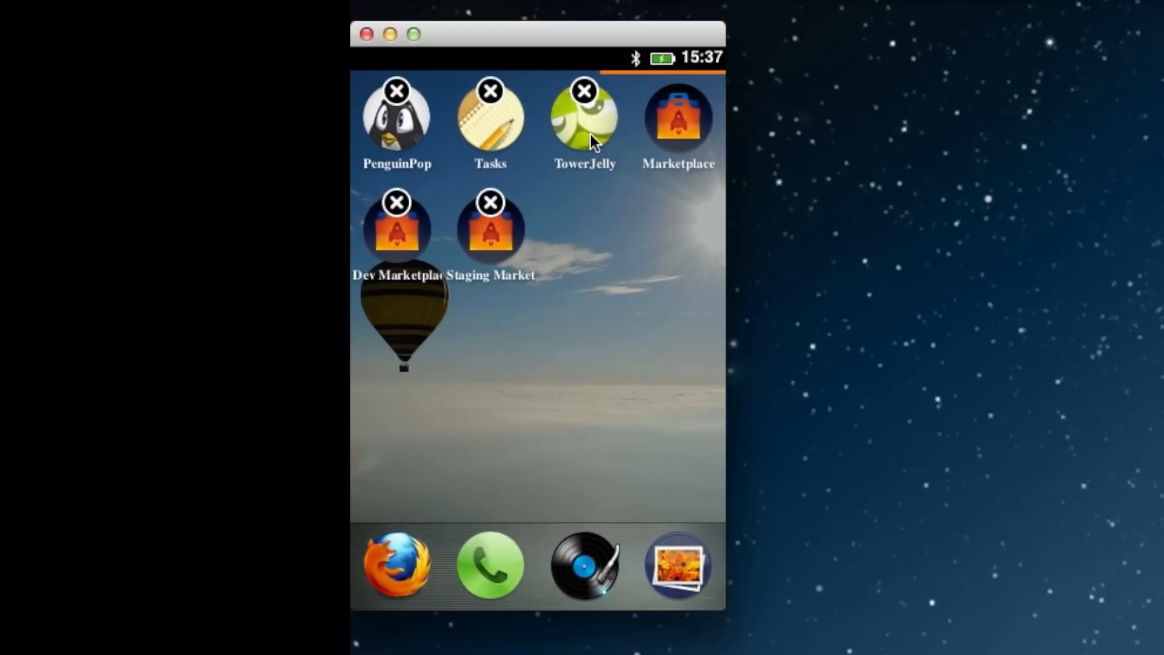
pyautogui.moveTo(576, 289)
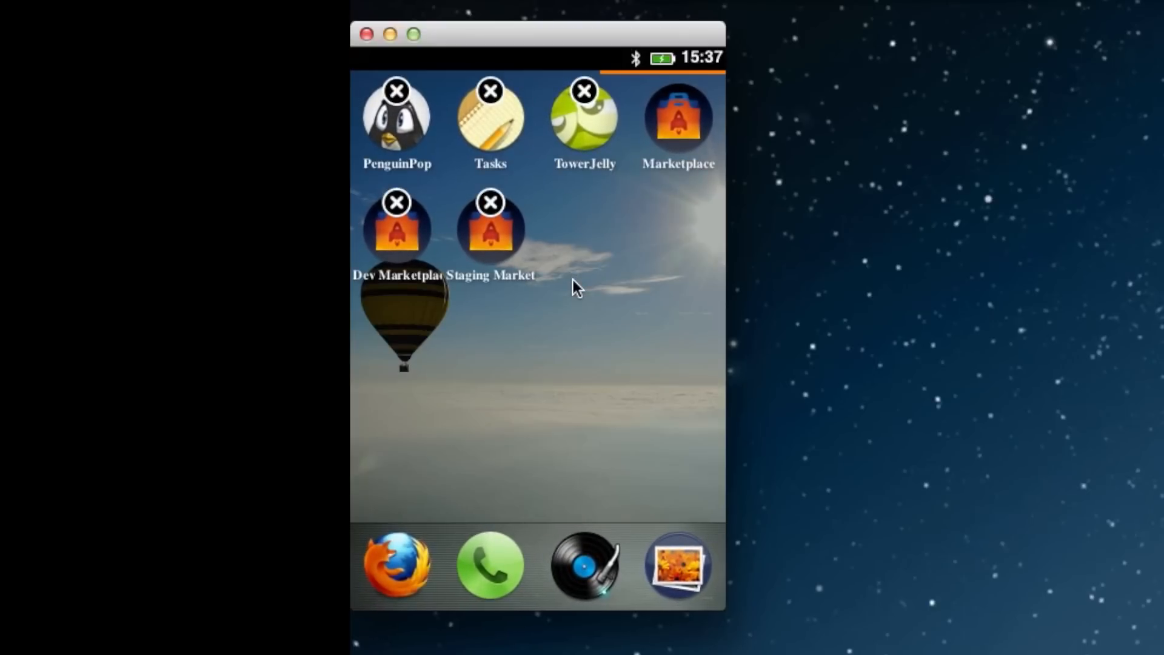
pyautogui.moveTo(613, 114)
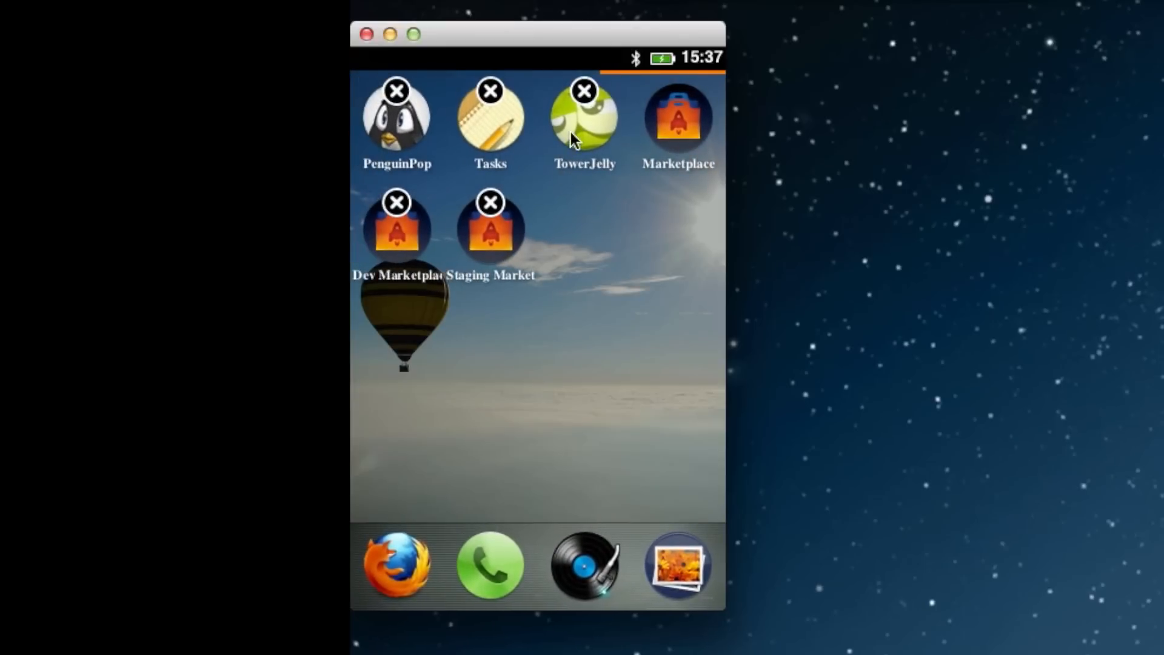
pyautogui.moveTo(553, 140)
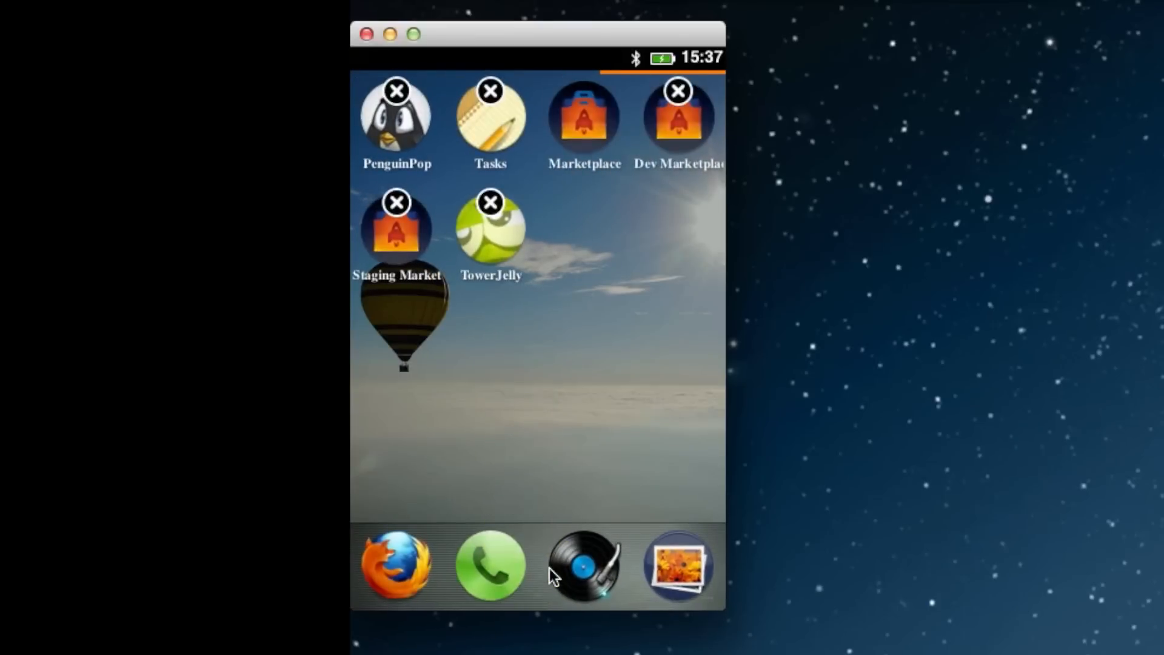
pyautogui.moveTo(584, 562); pyautogui.dragTo(567, 303)
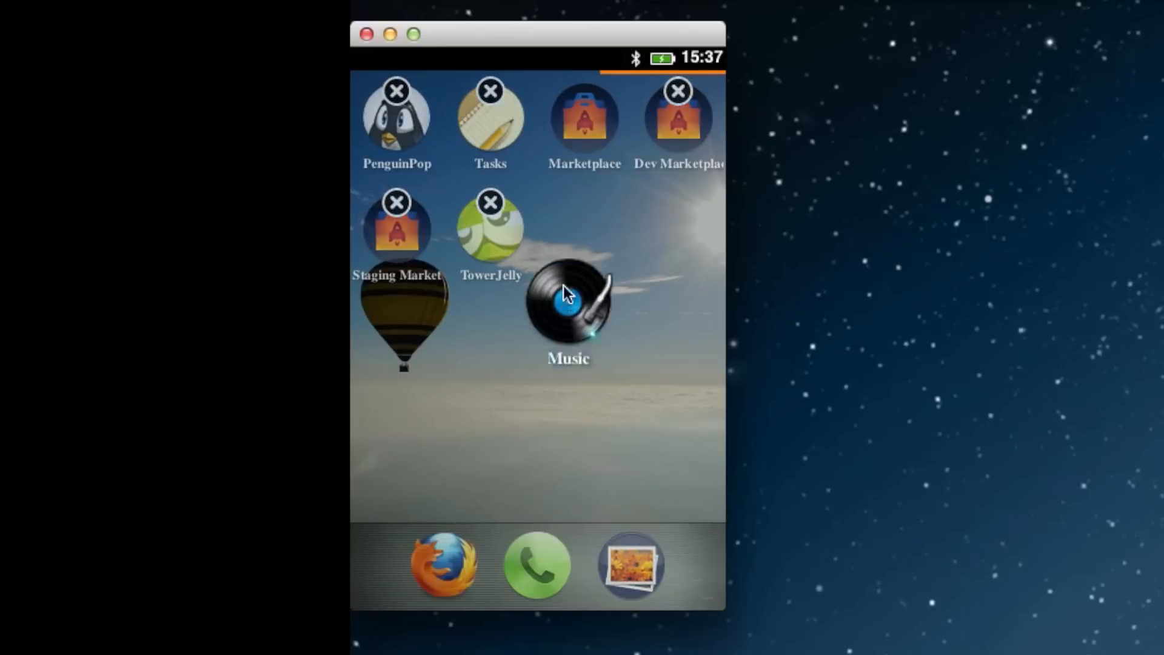